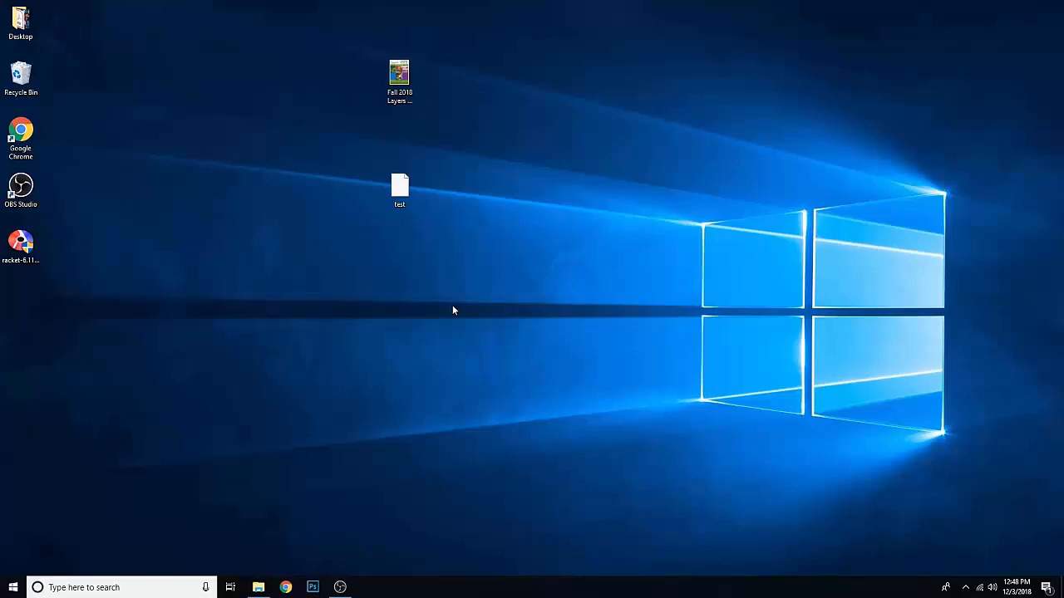
mouse_move(405, 399)
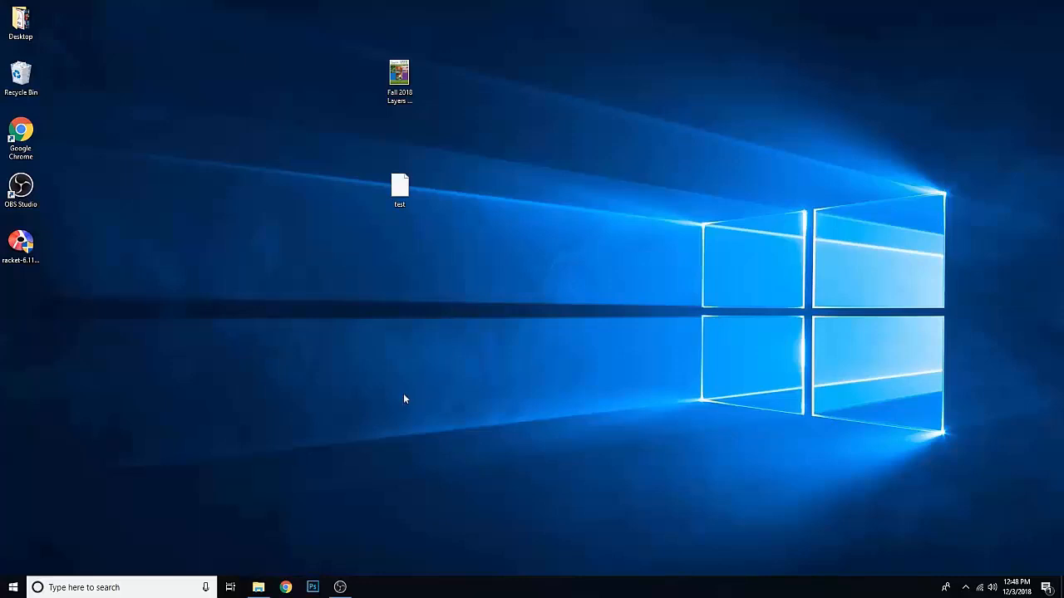
mouse_move(333, 550)
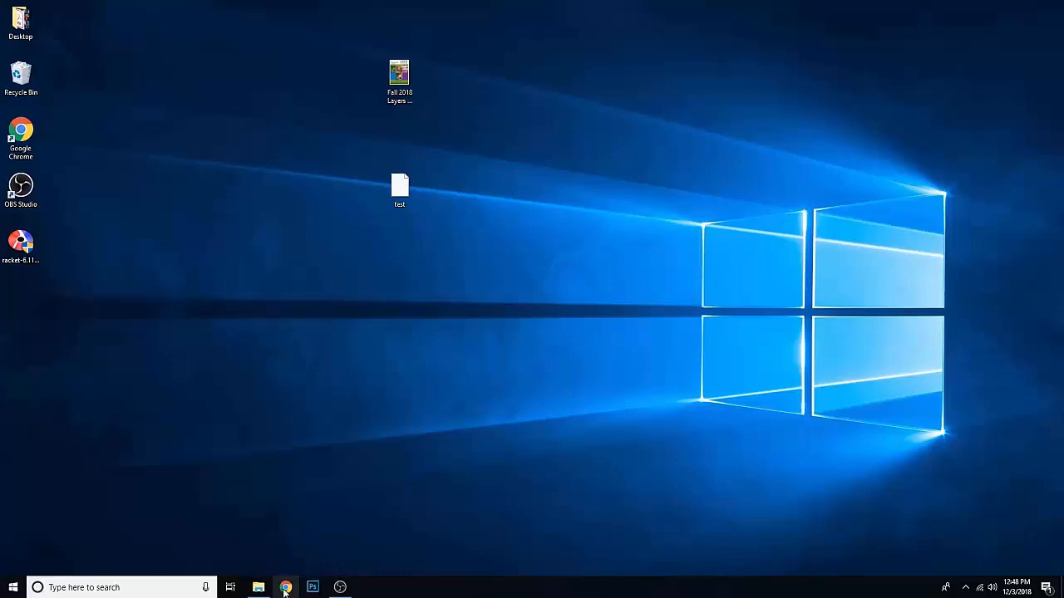
Search Google for 'drracket' in Chrome.
click(285, 587)
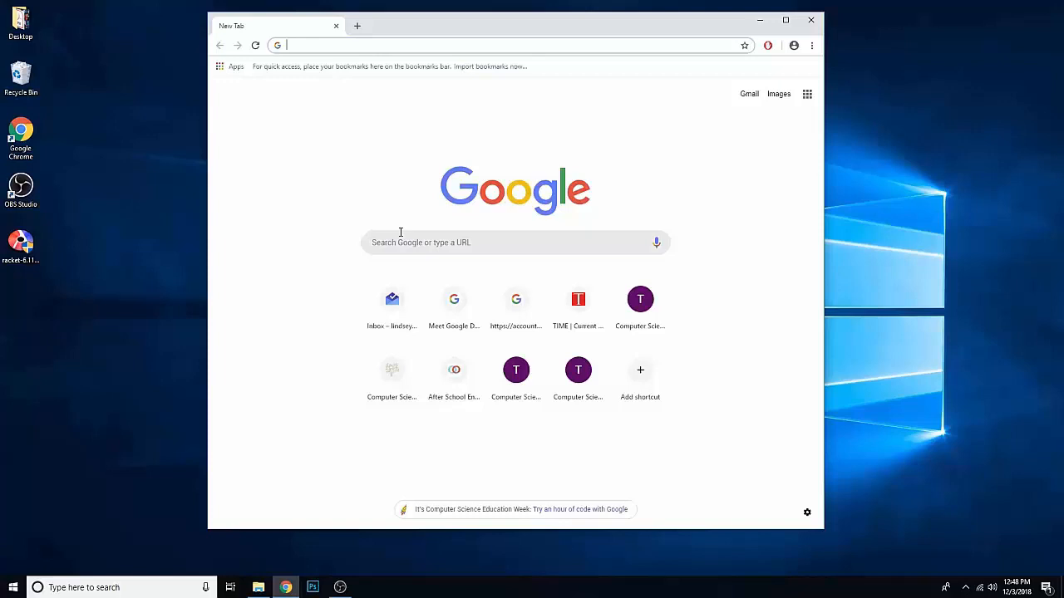
text(drracket&rlz=1C1CHBF_enUS775US775&oq=drracket&aqs=chrome.0.69i59j0l5.2433j0j7&so)
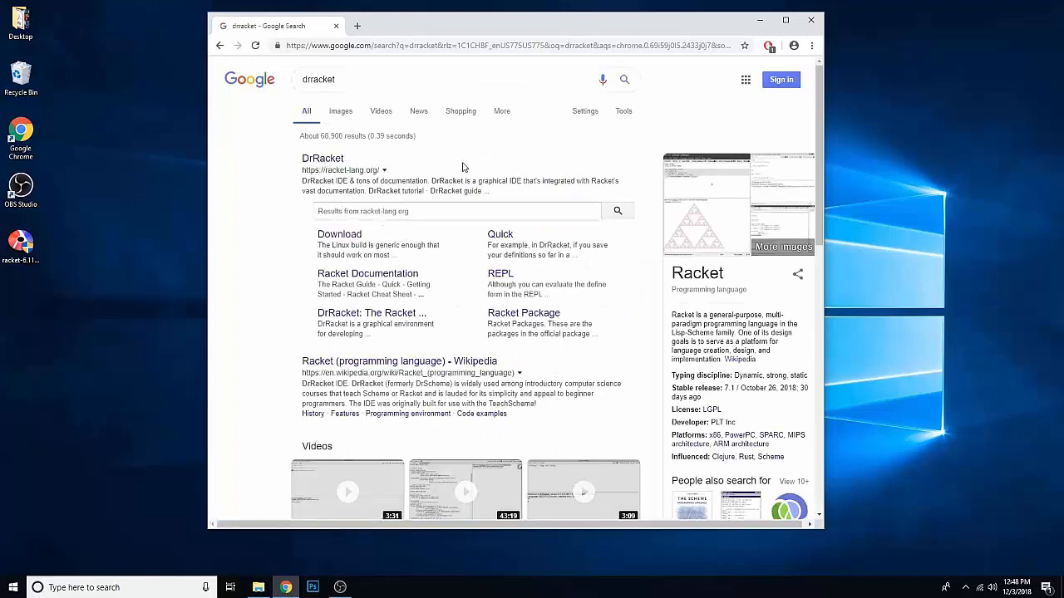
mouse_move(339, 233)
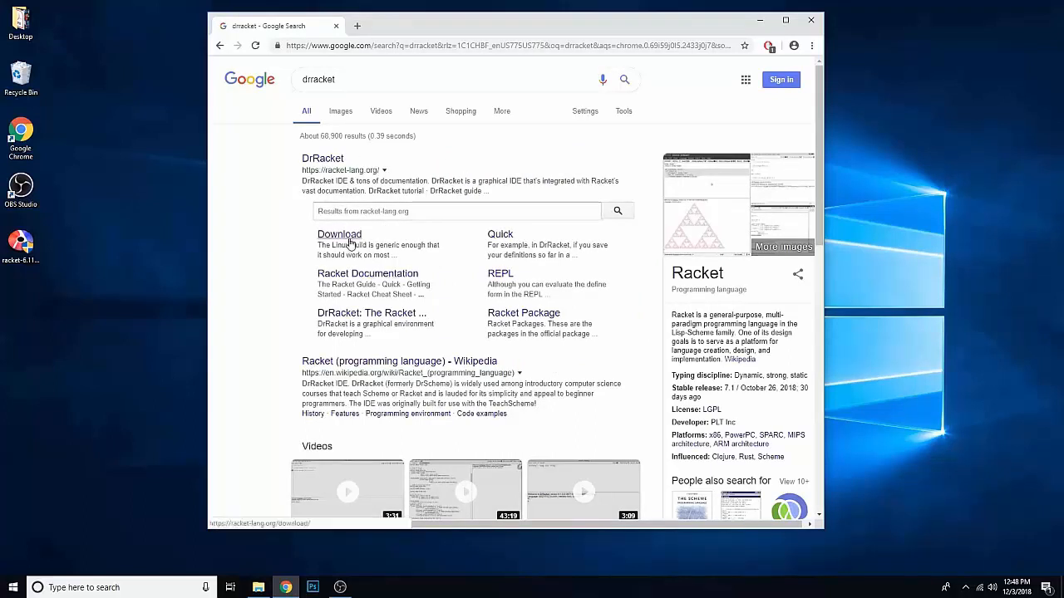
Open the racket-lang.org download page offering Racket 7.1 for 64-bit Windows.
click(339, 235)
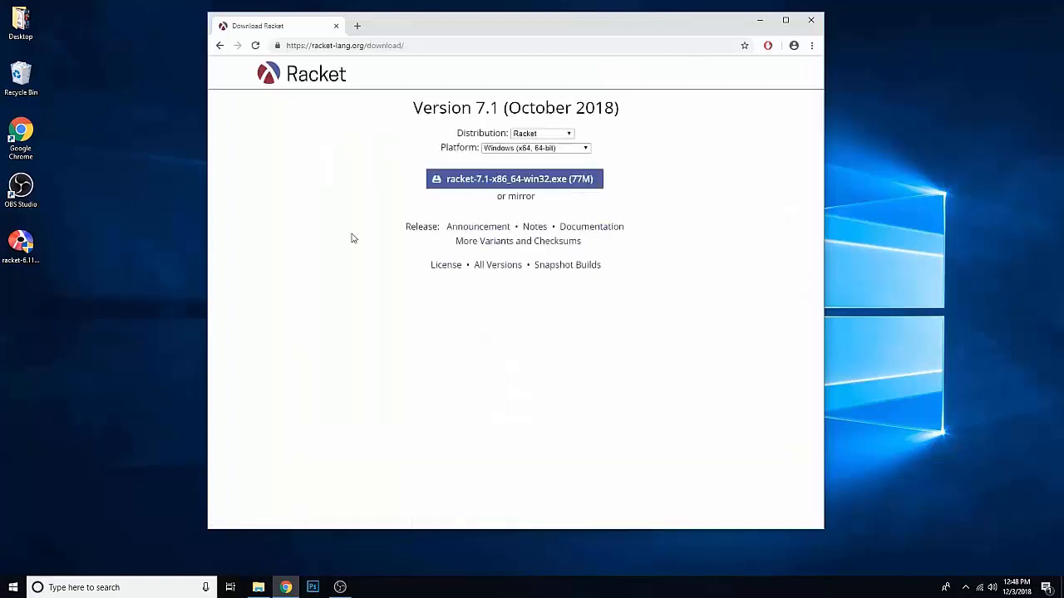
mouse_move(440, 317)
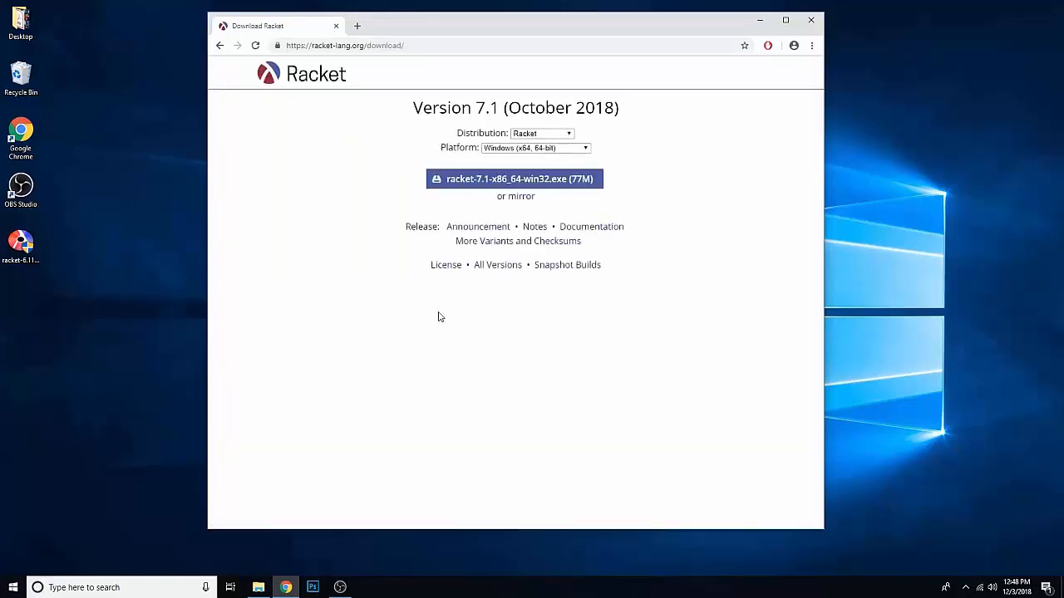
mouse_move(716, 146)
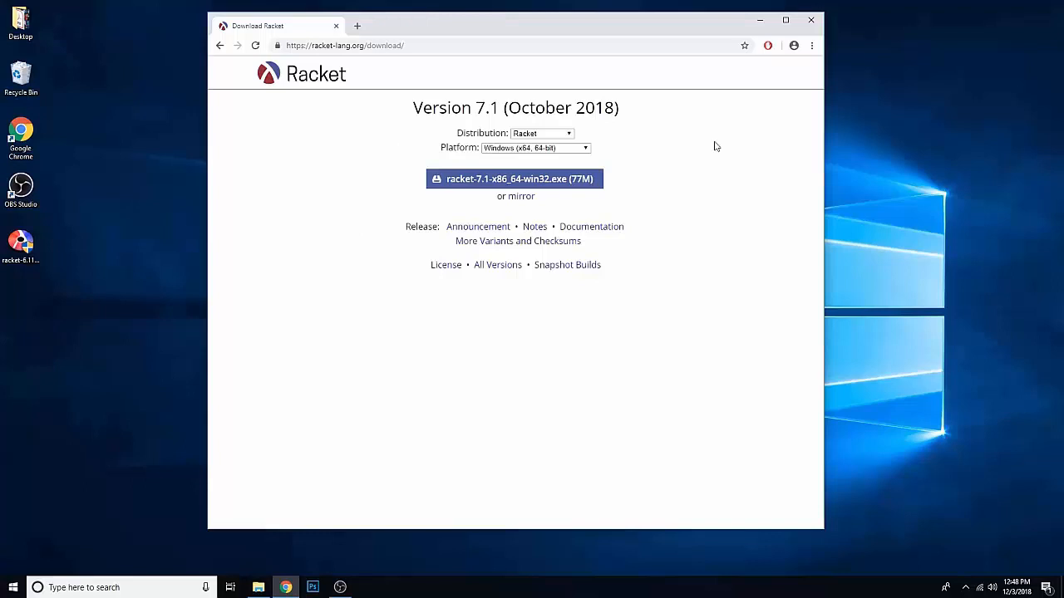
mouse_move(415, 101)
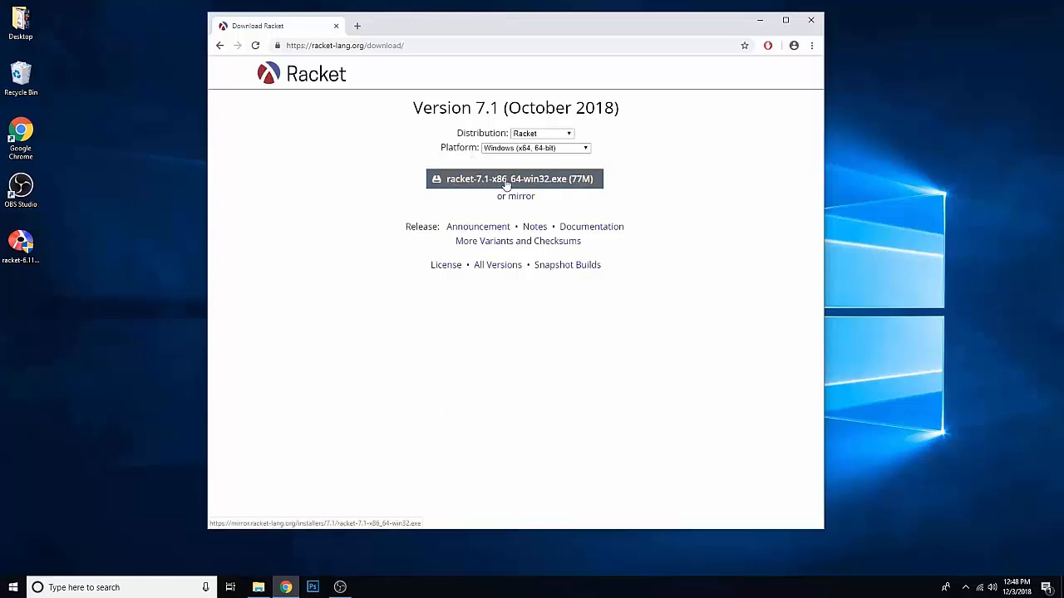
mouse_move(495, 181)
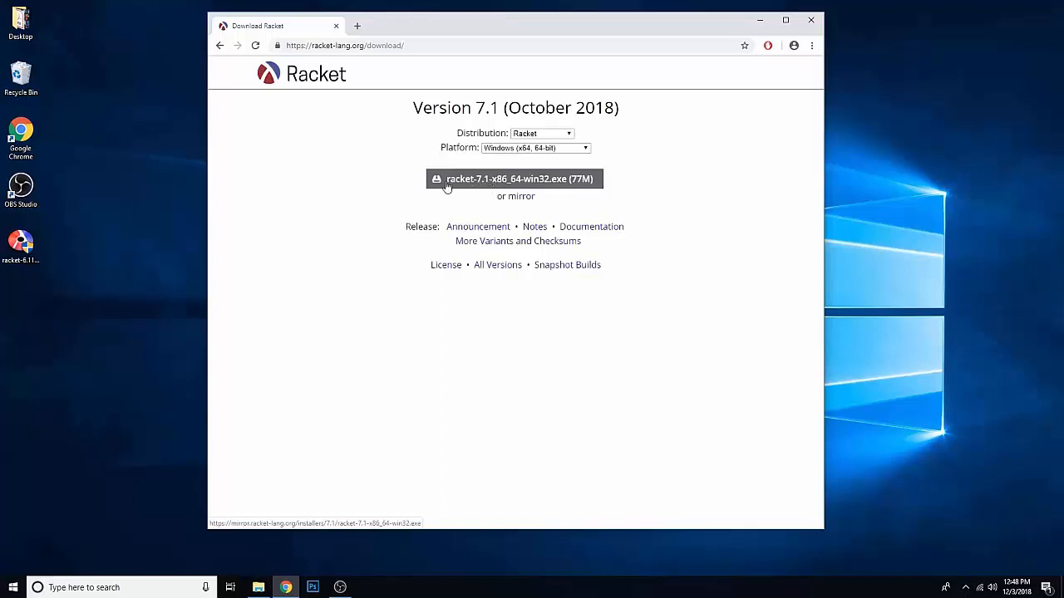
mouse_move(504, 183)
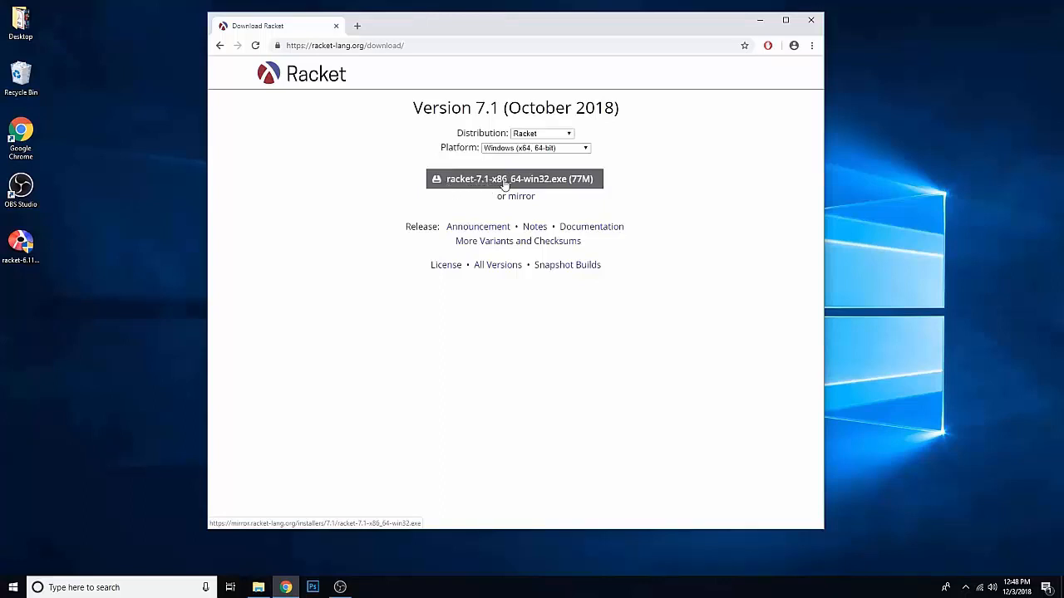
mouse_move(522, 182)
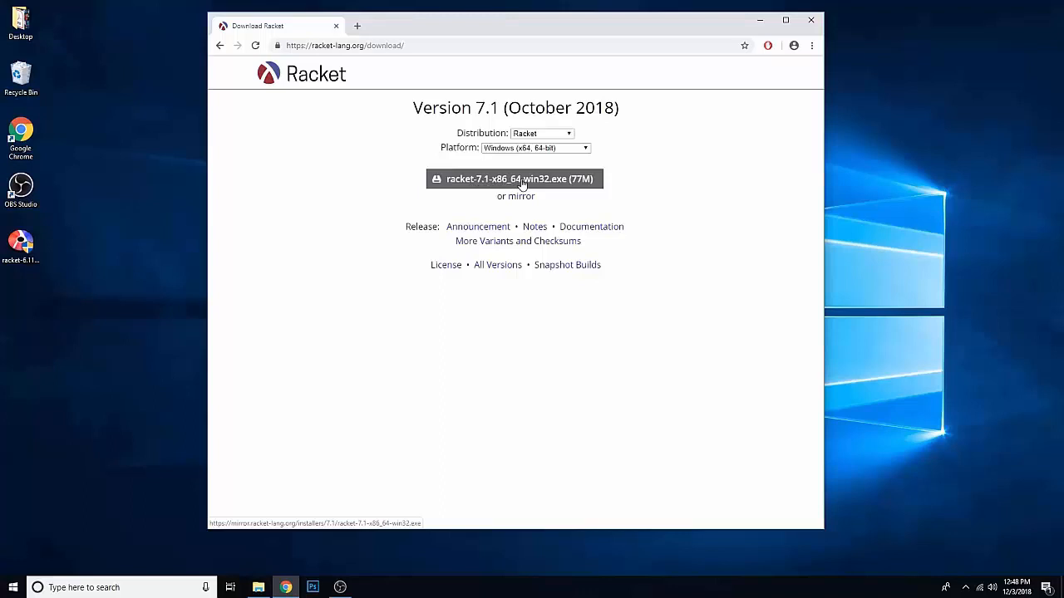
click(515, 179)
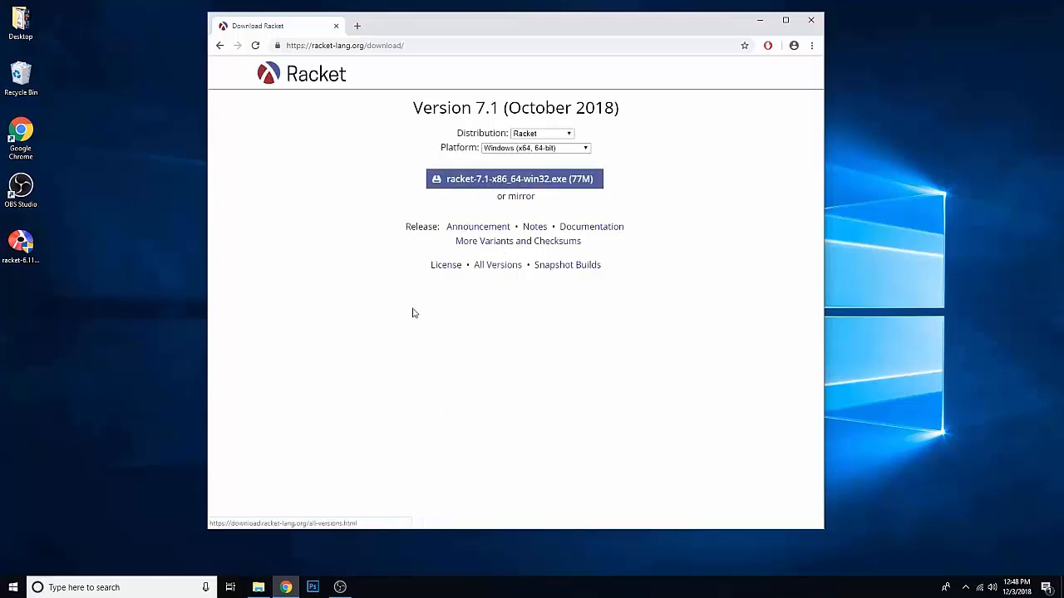
mouse_move(385, 337)
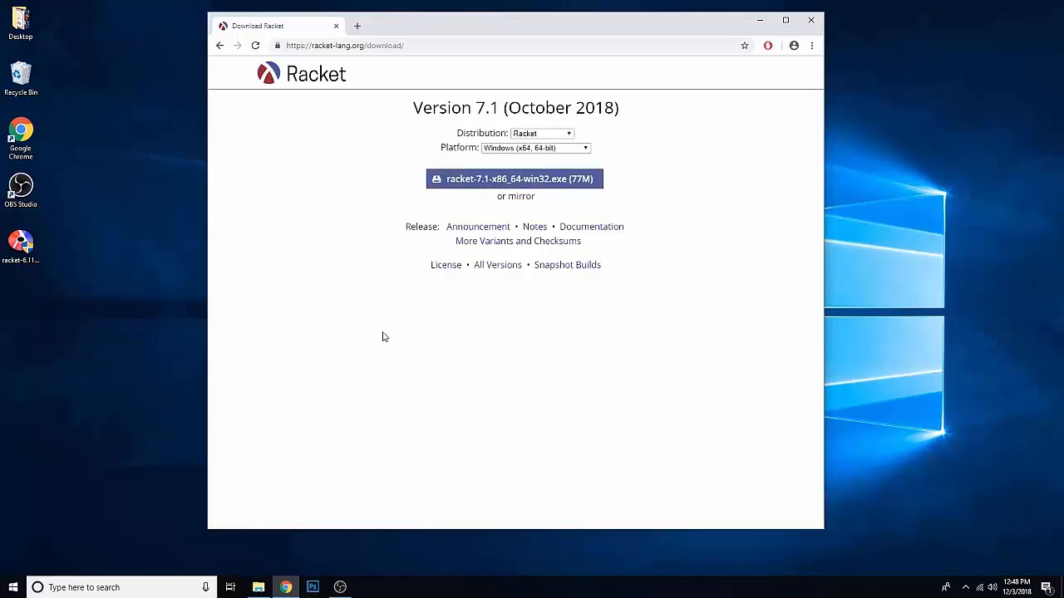
mouse_move(449, 97)
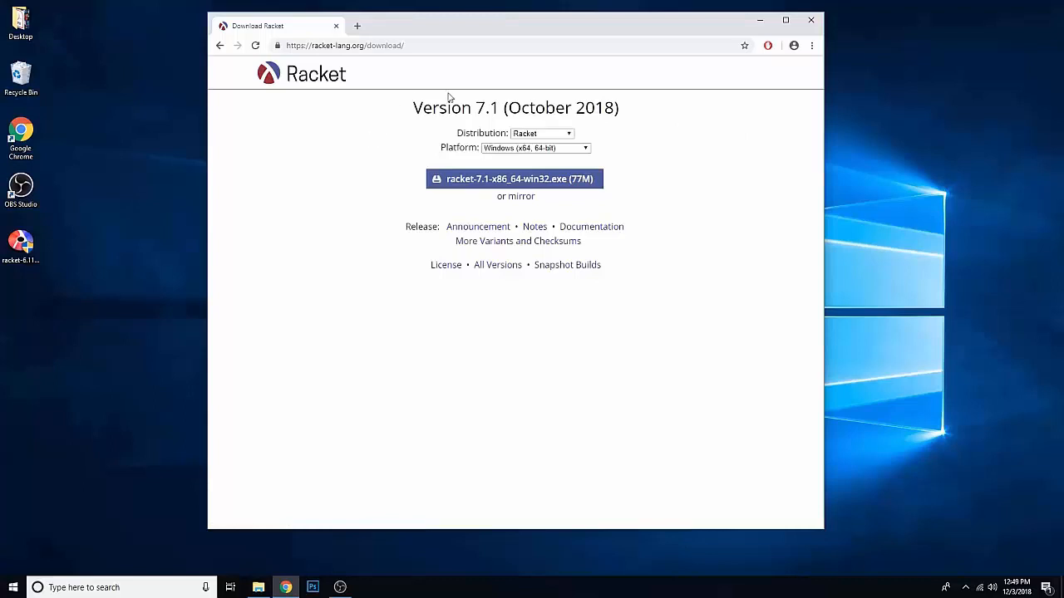
mouse_move(512, 103)
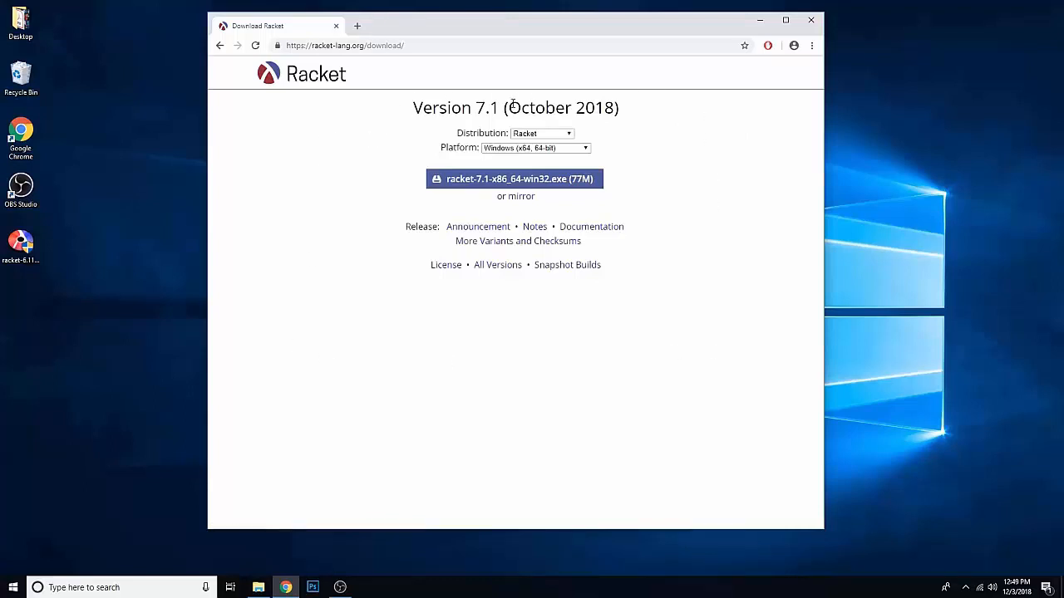
mouse_move(270, 234)
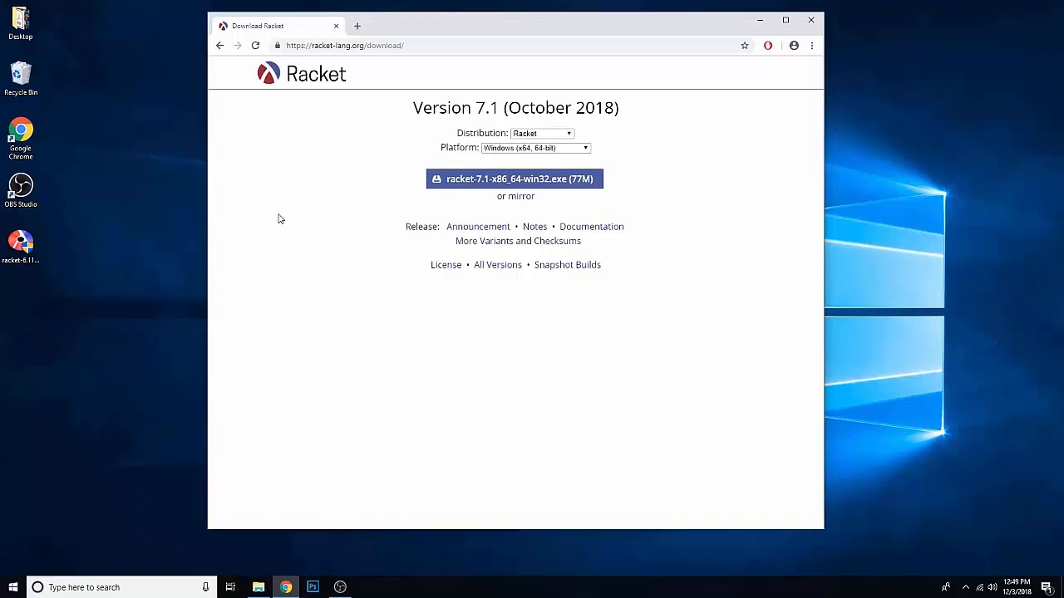
Run the racket-6.11 desktop installer, keeping C:\Program Files\Racket and the default Start Menu folder.
click(20, 246)
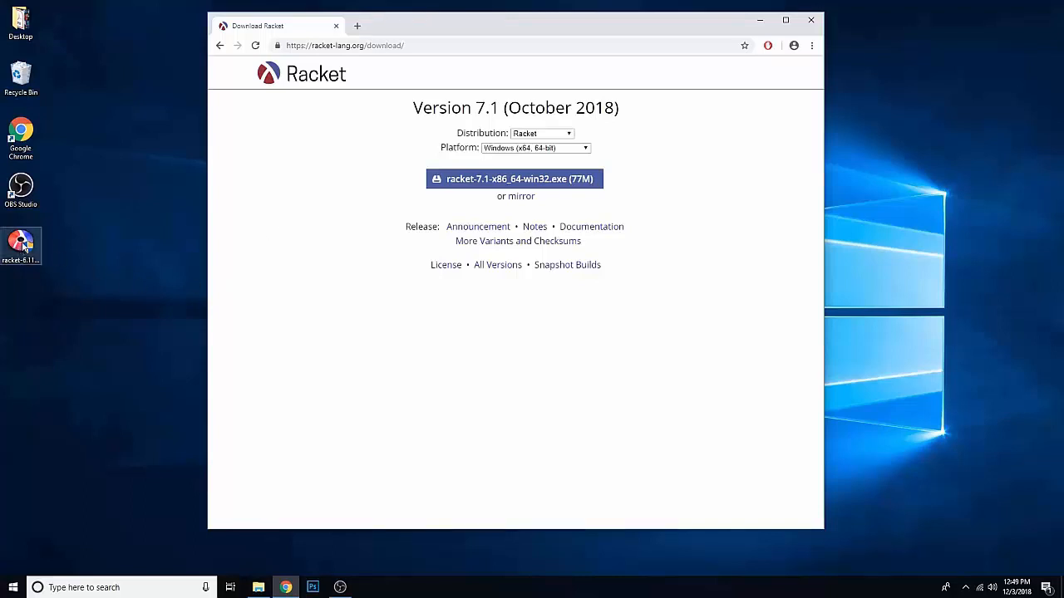
double_click(21, 245)
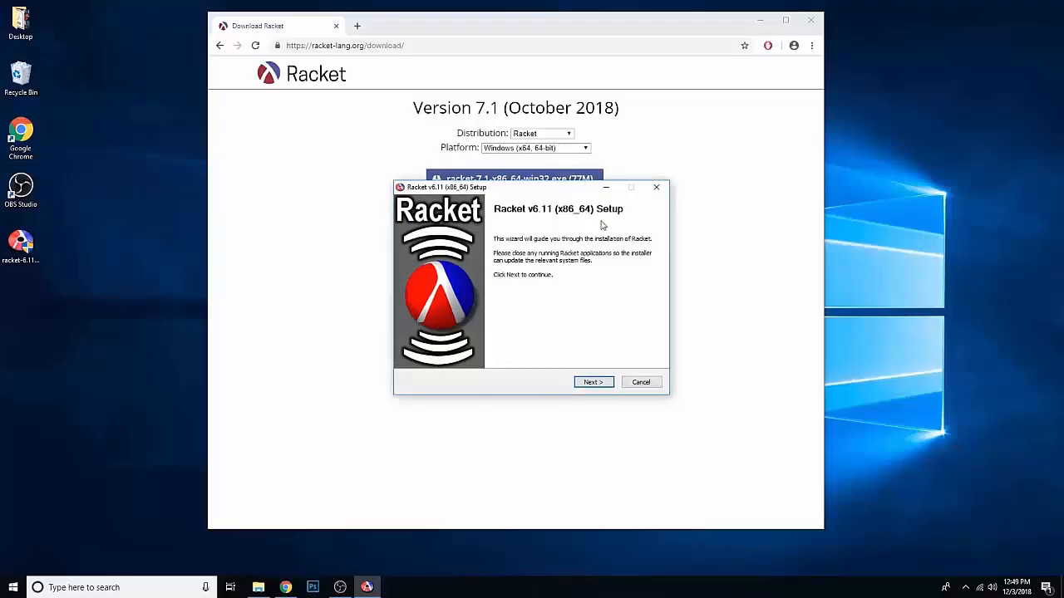
mouse_move(634, 327)
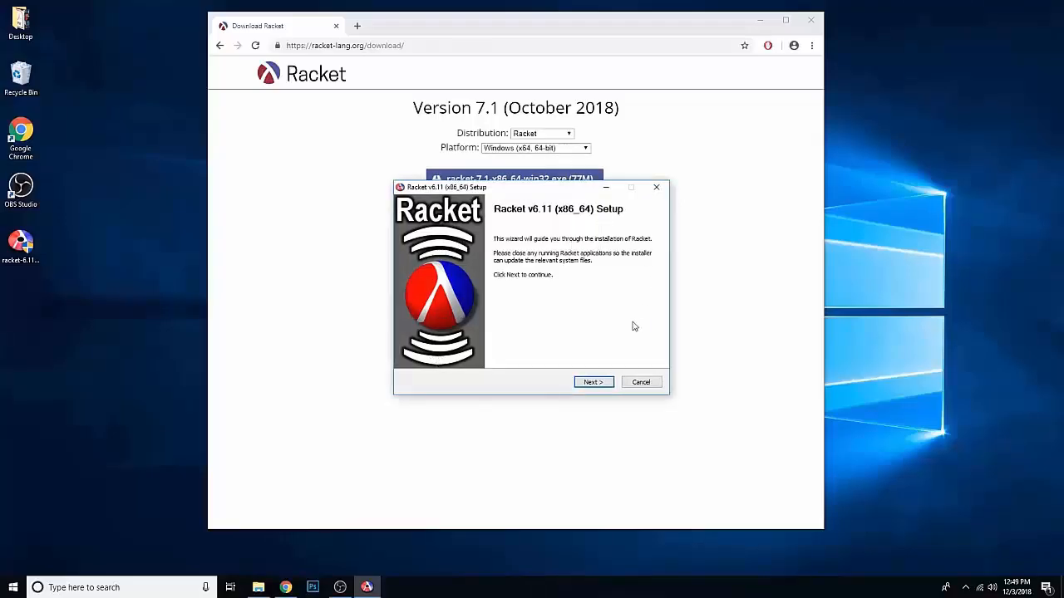
mouse_move(660, 187)
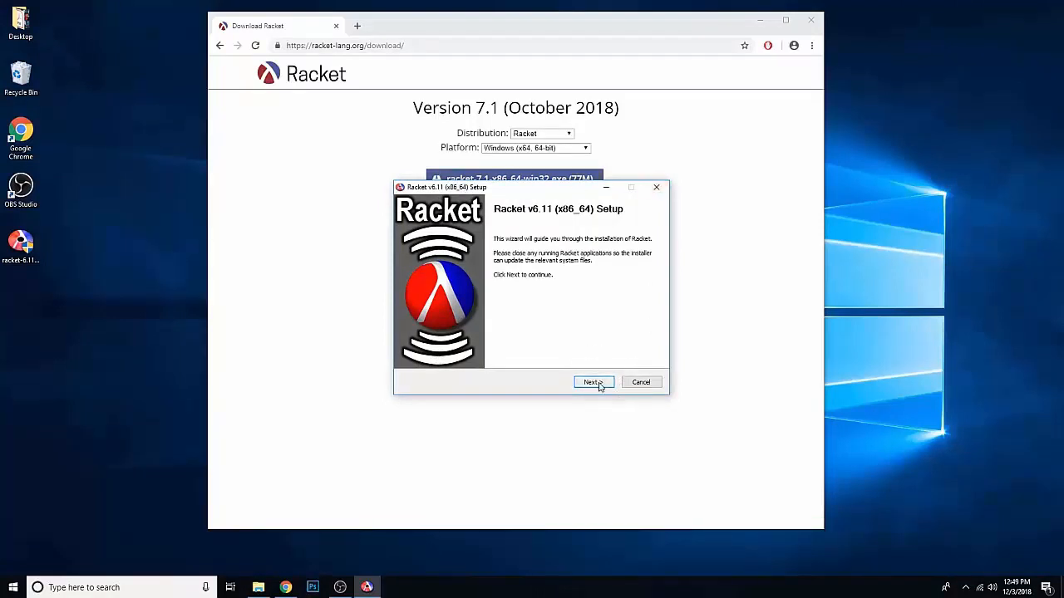
click(593, 381)
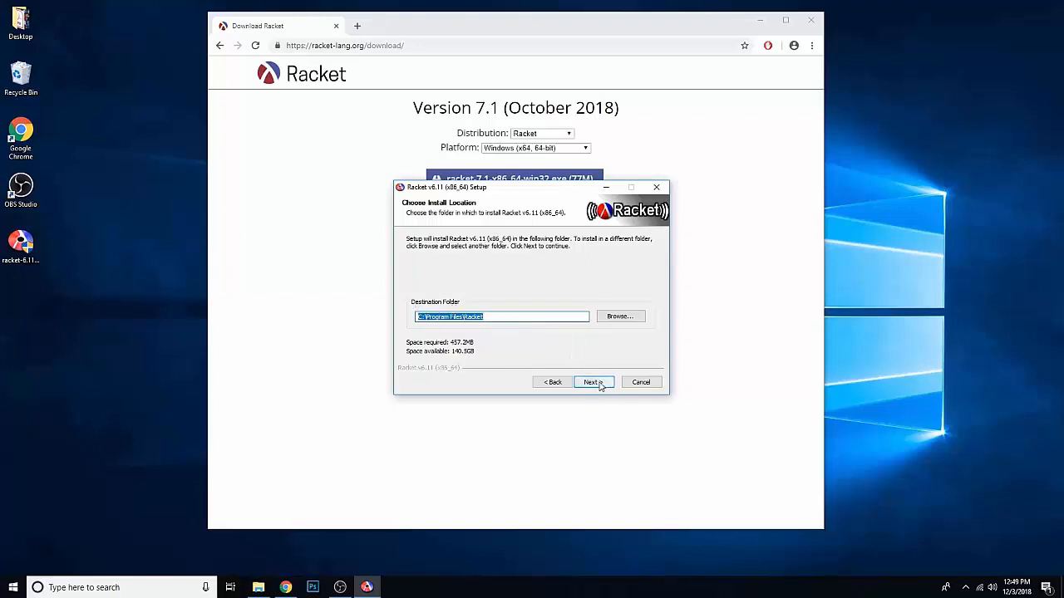
click(589, 382)
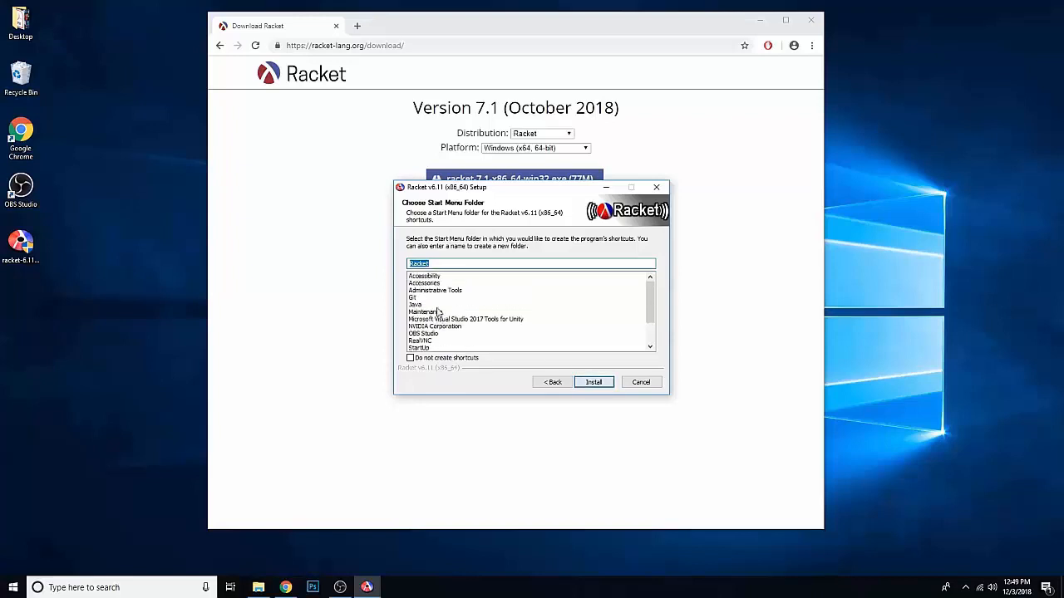
mouse_move(452, 299)
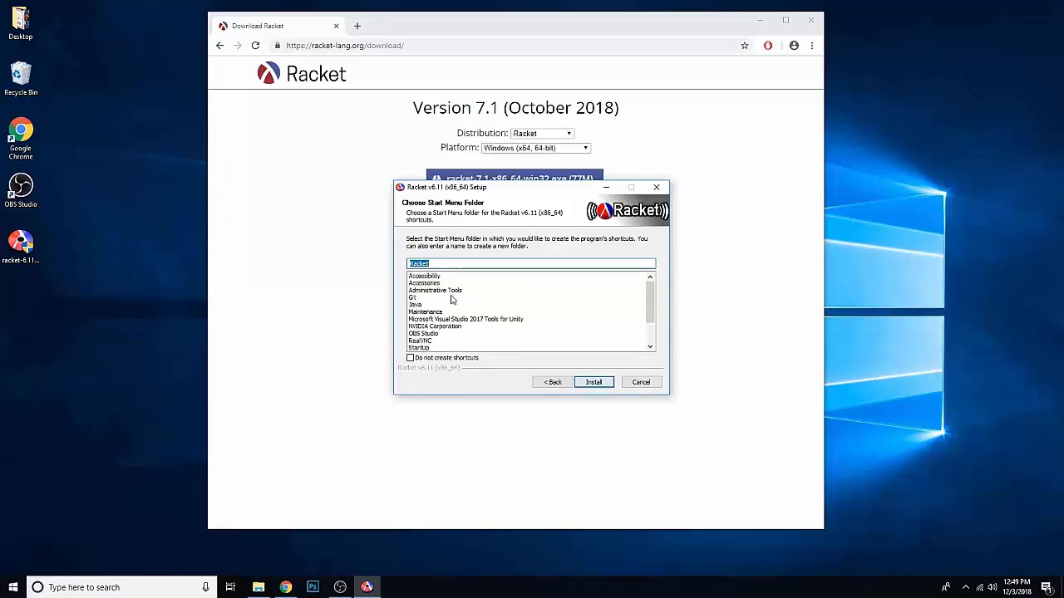
mouse_move(499, 376)
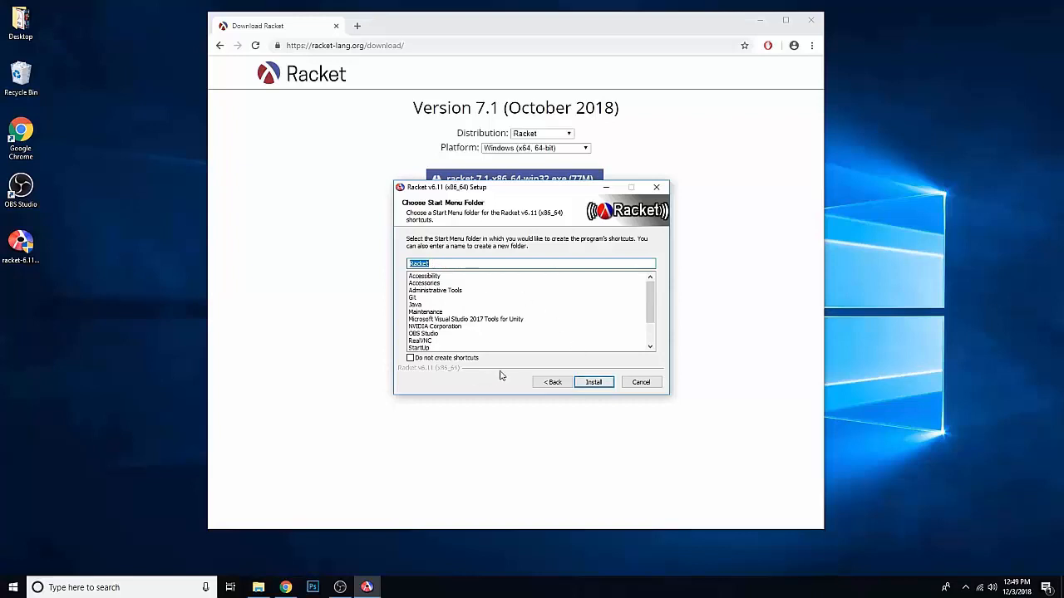
click(593, 382)
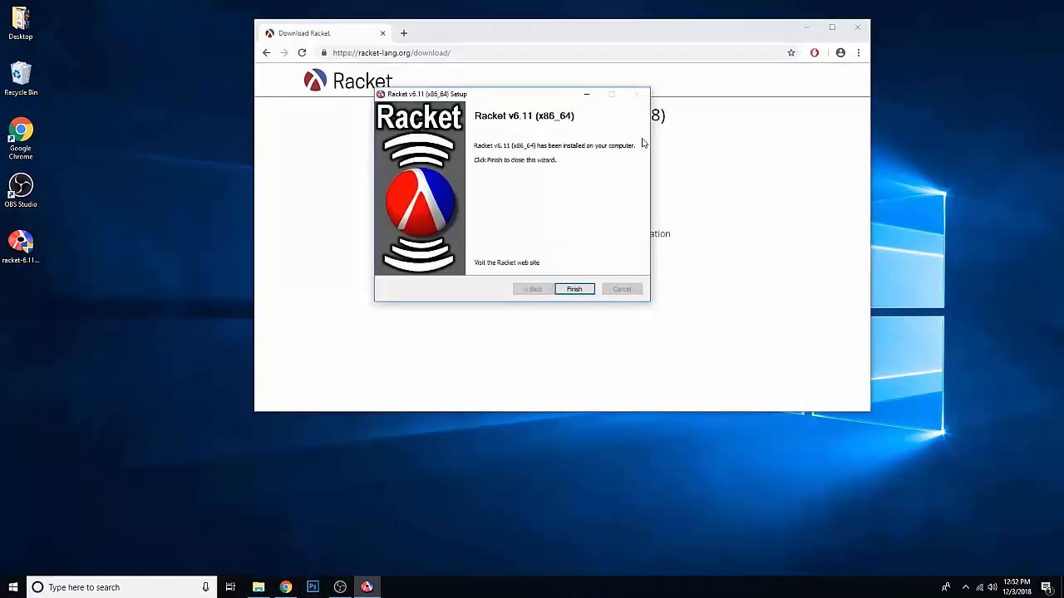
mouse_move(547, 200)
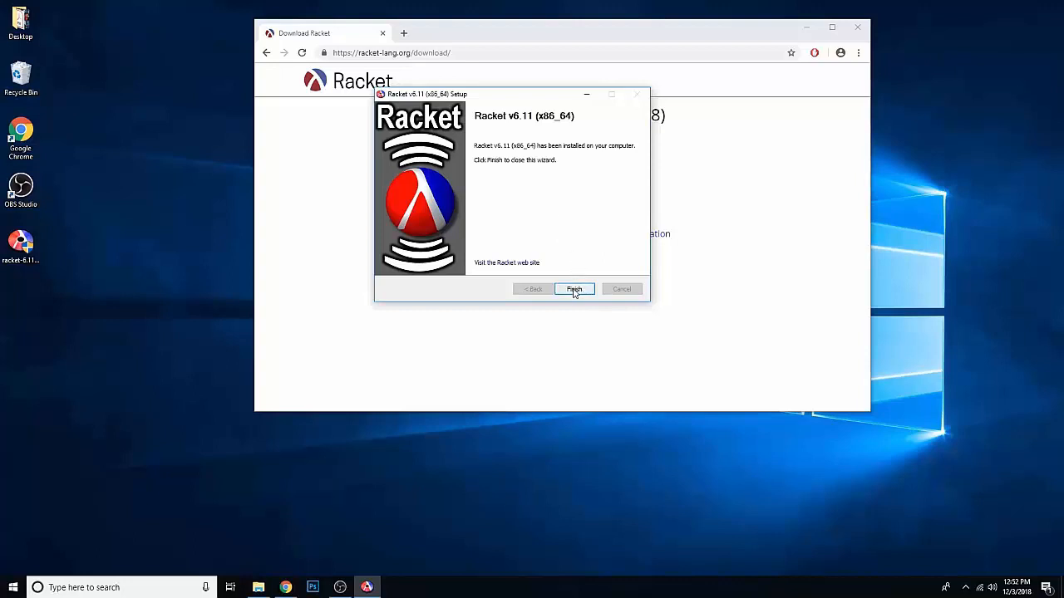
Click Finish to close the Racket v6.11 setup wizard.
click(573, 289)
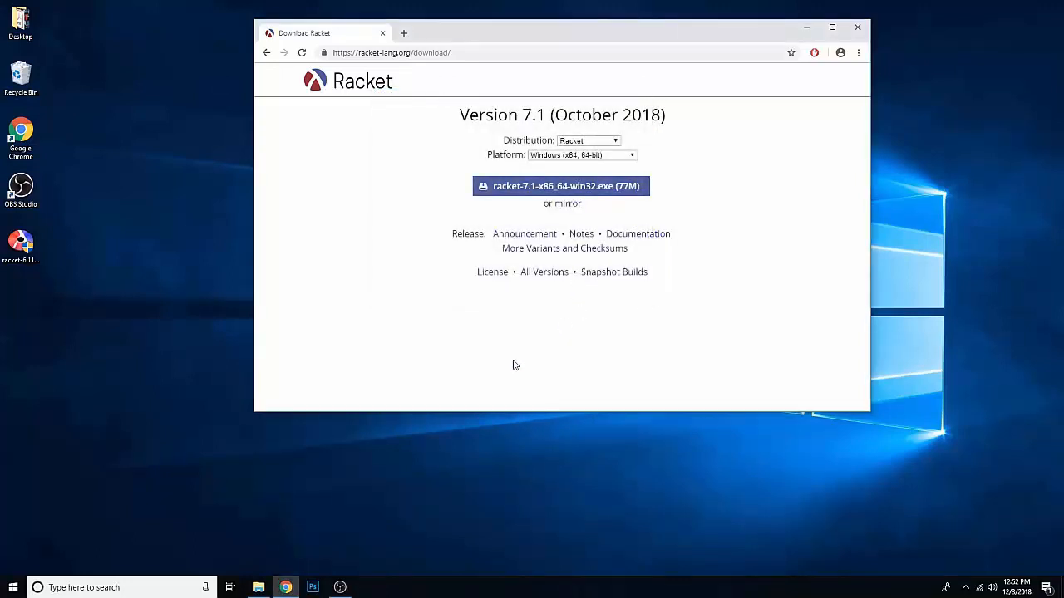
Search the Start menu for 'racke'.
click(13, 587)
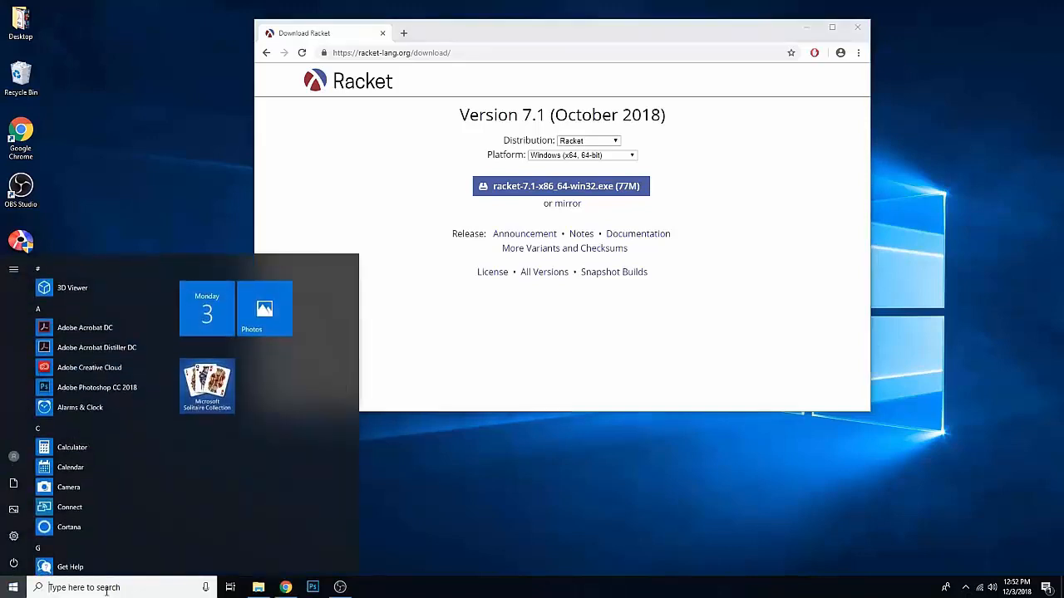
mouse_move(100, 447)
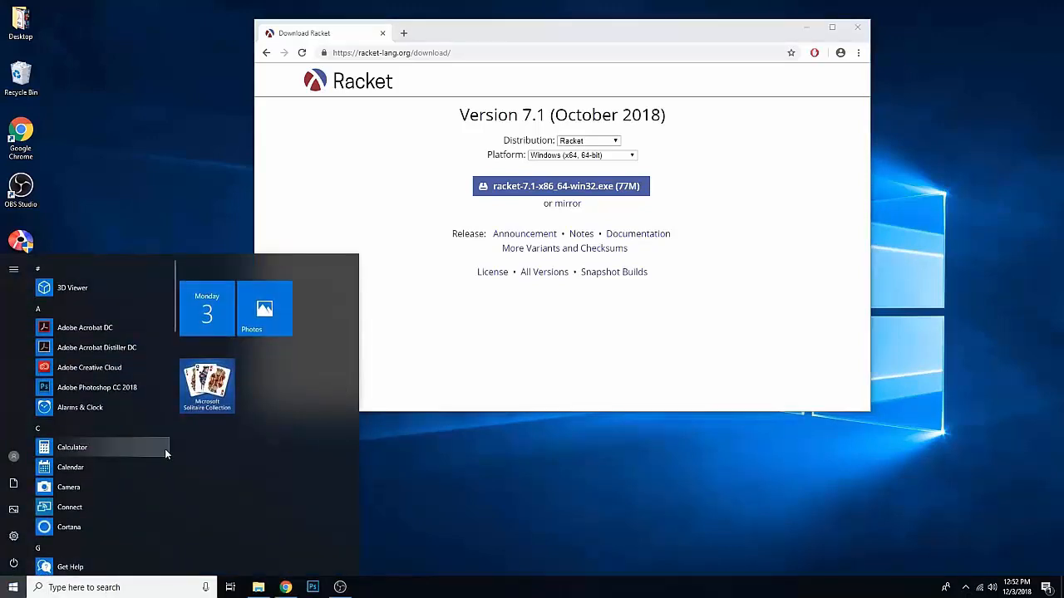
mouse_move(90, 507)
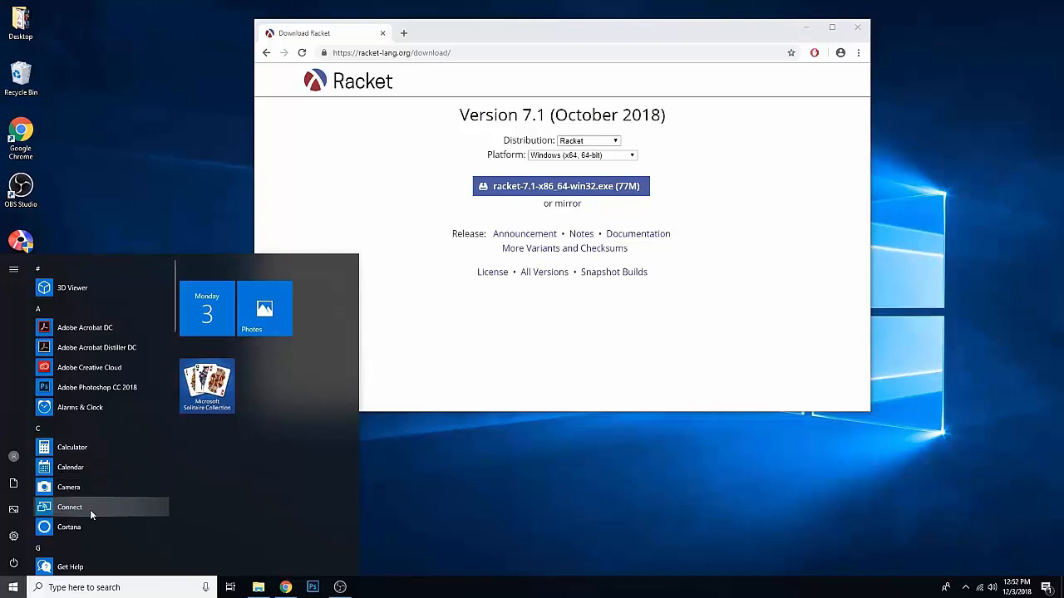
mouse_move(70, 526)
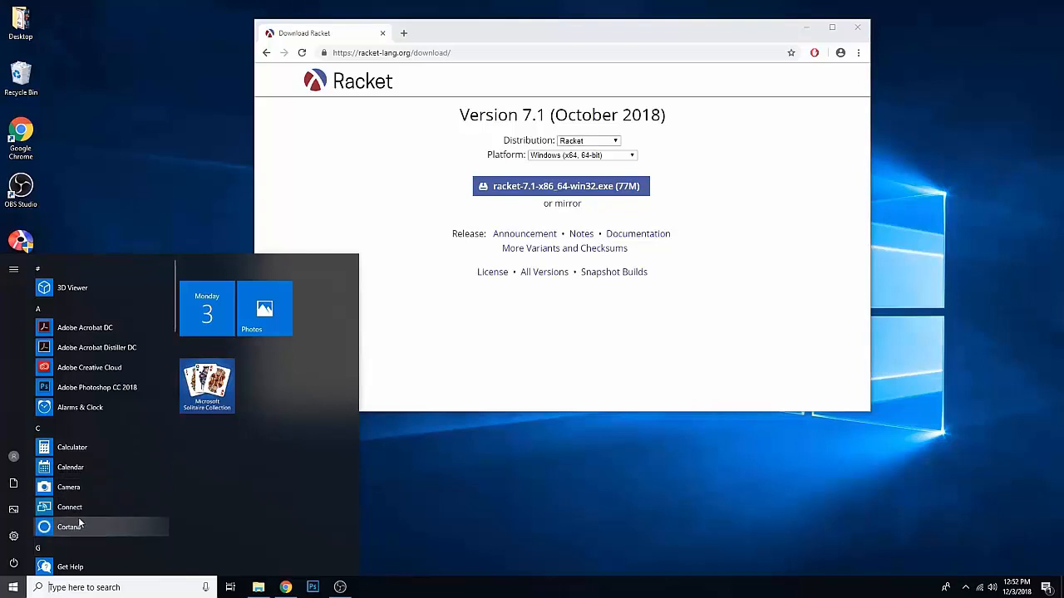
text(racke)
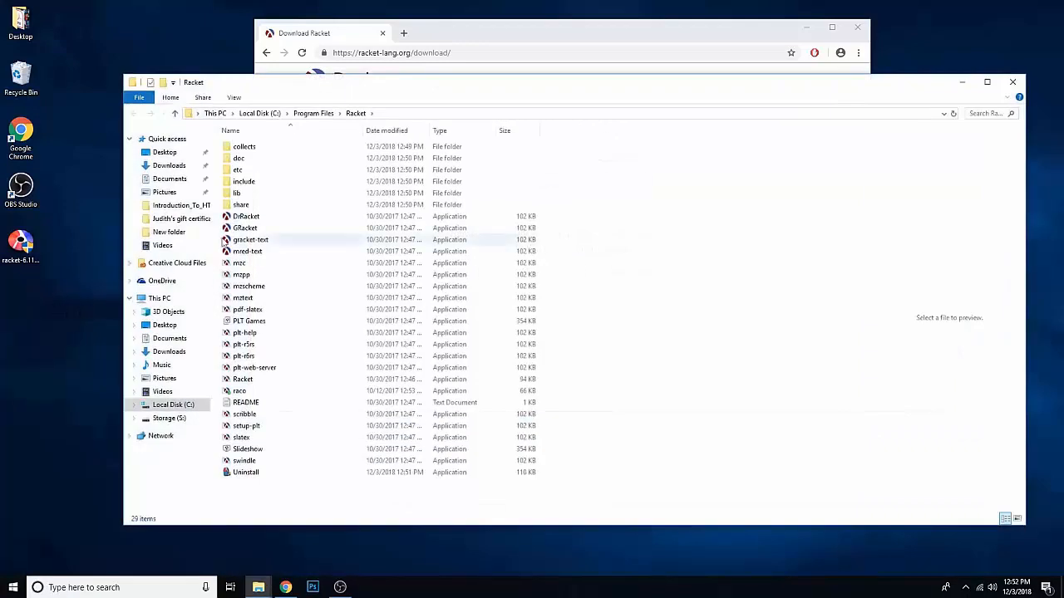
mouse_move(246, 216)
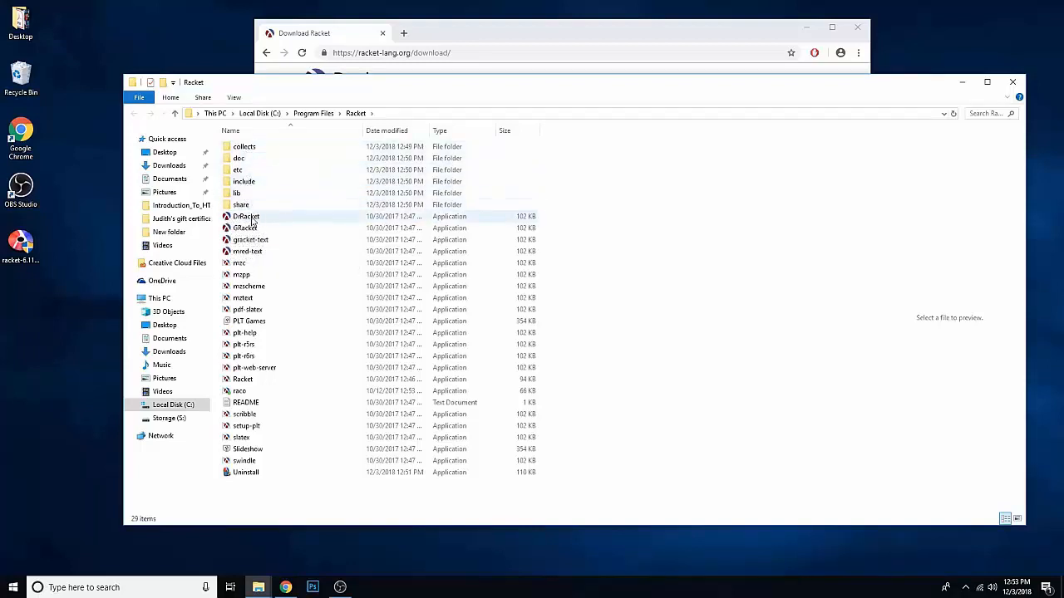
mouse_move(246, 216)
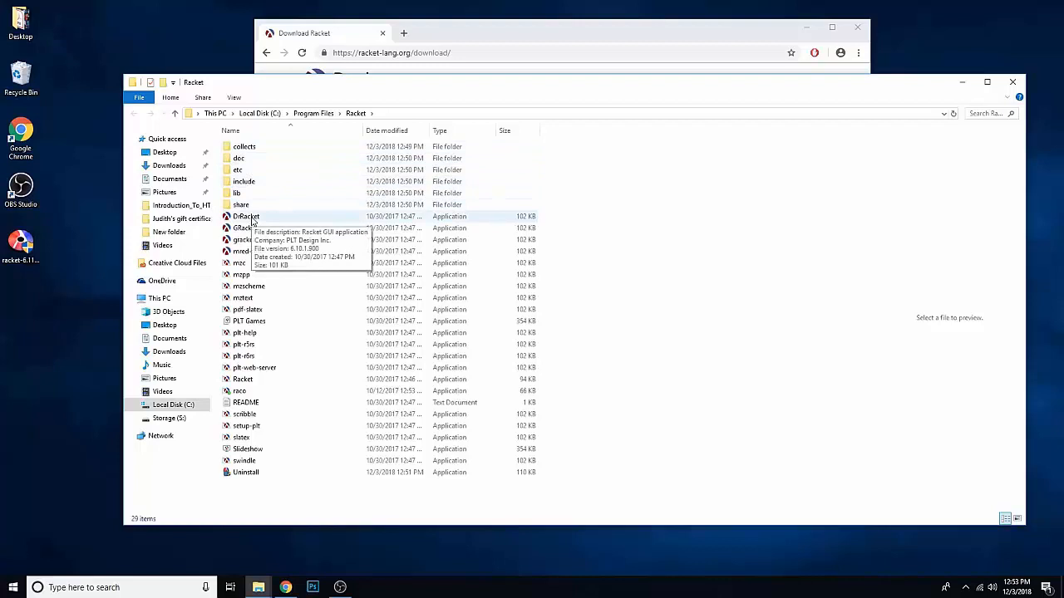
Launch DrRacket from C:\Program Files\Racket.
click(246, 216)
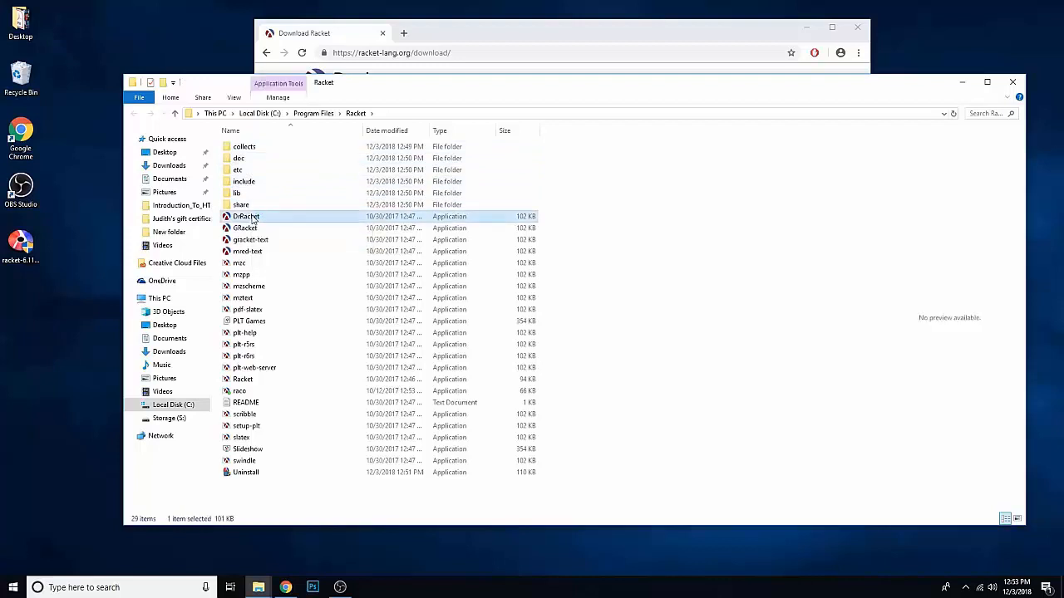
double_click(246, 216)
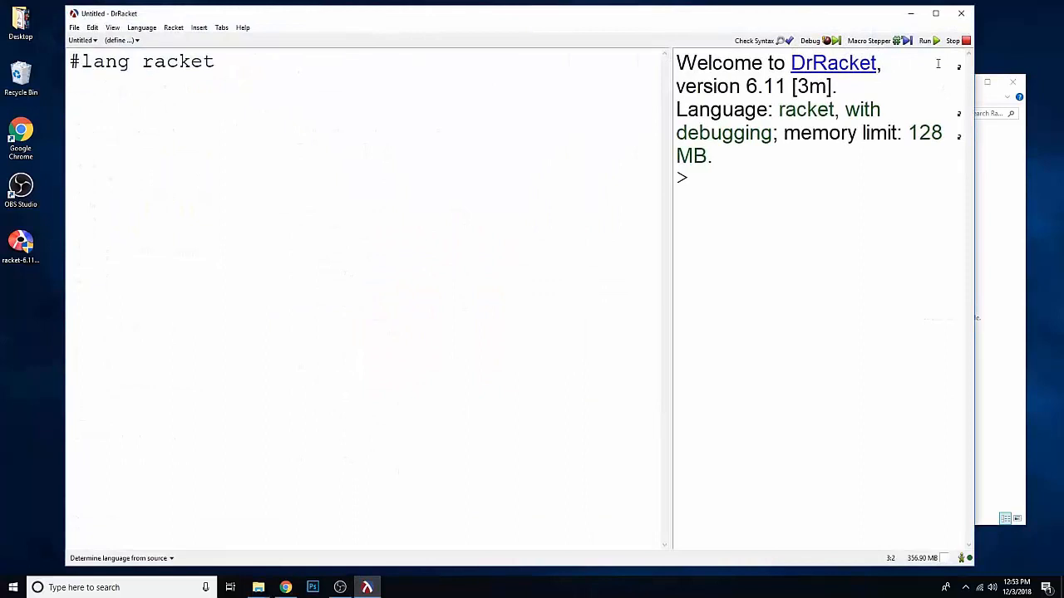
mouse_move(236, 381)
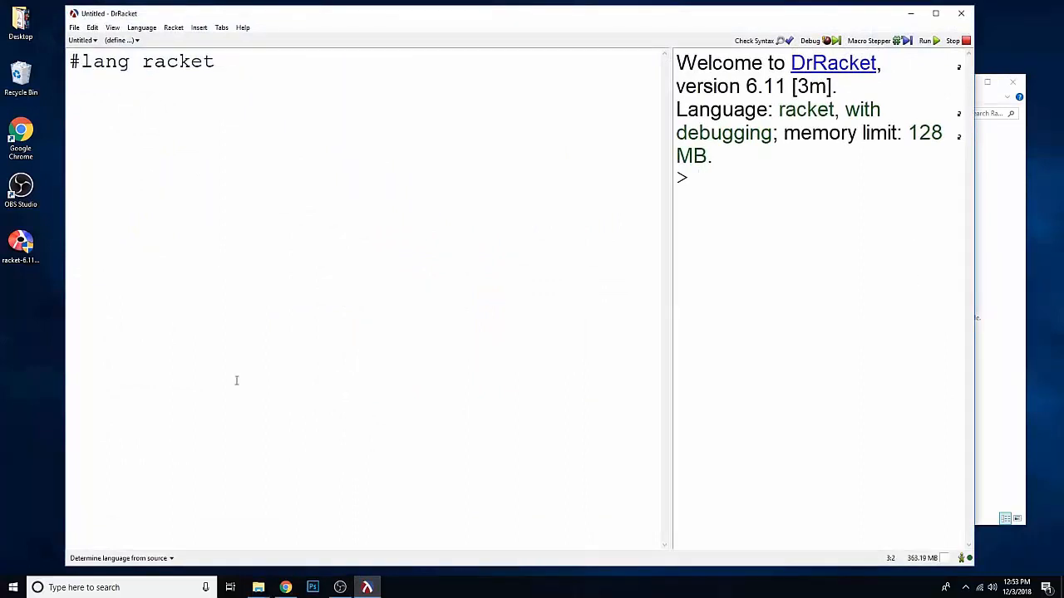
mouse_move(896, 78)
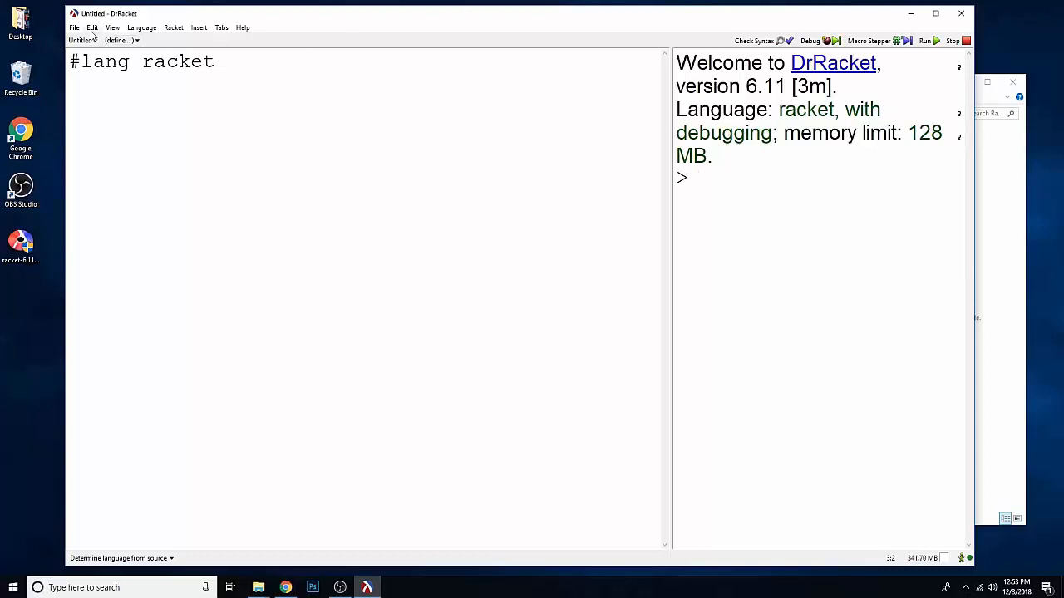
Choose File > Install Package... in DrRacket.
click(74, 28)
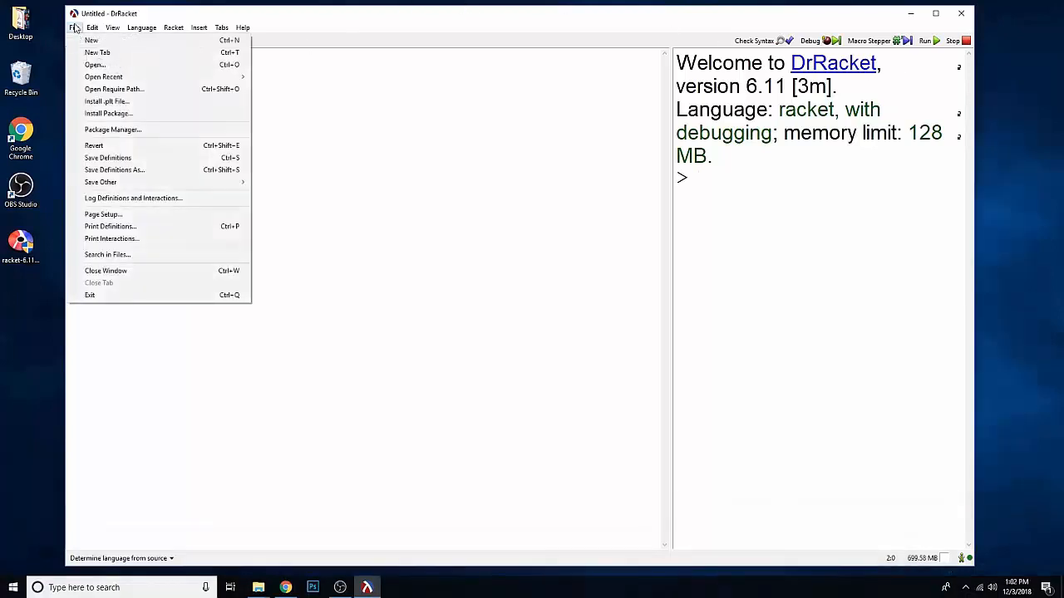
mouse_move(115, 89)
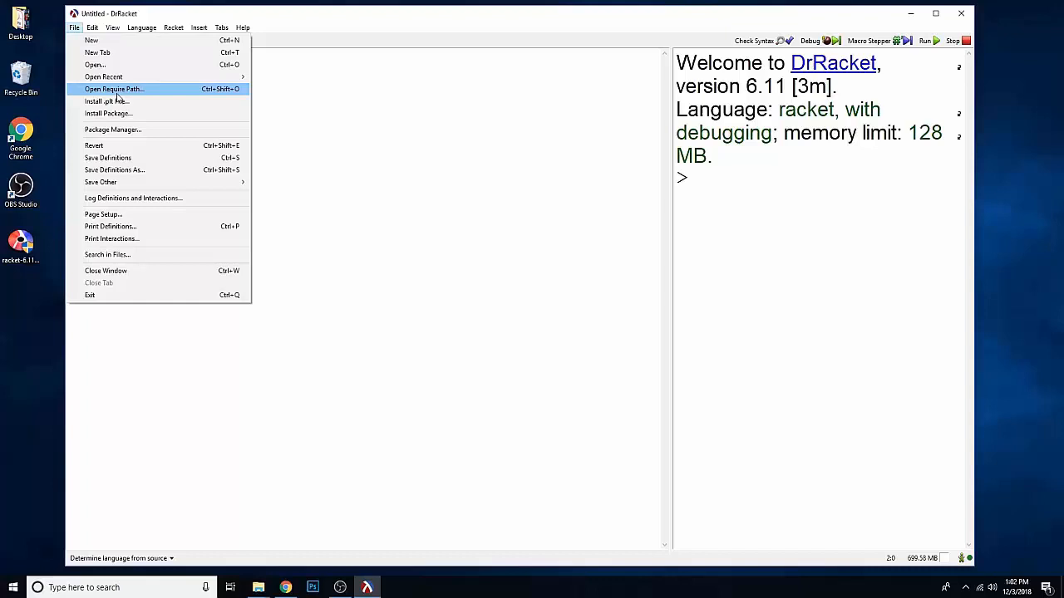
click(112, 114)
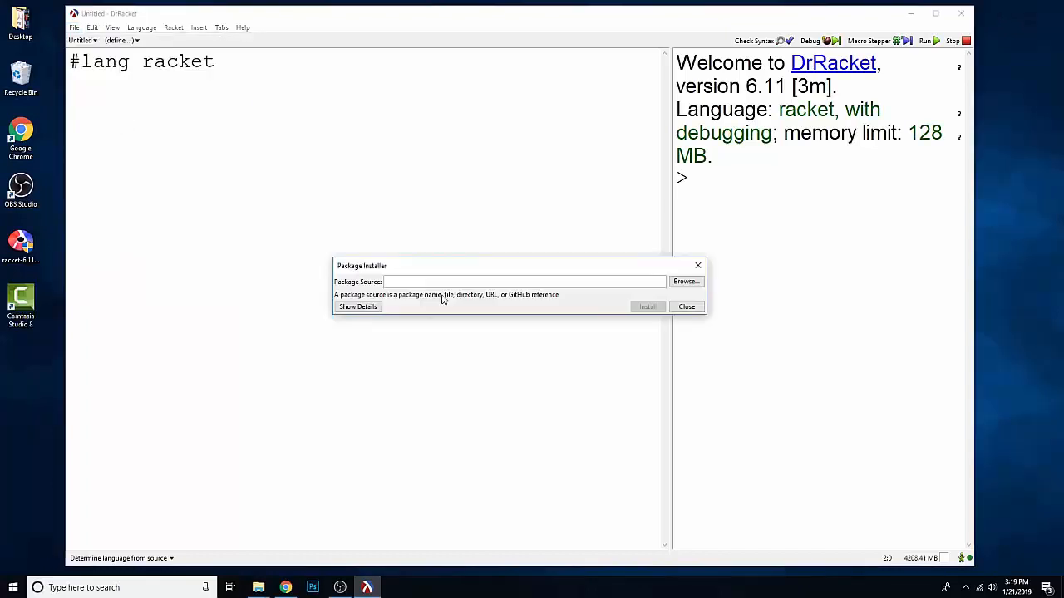
mouse_move(470, 318)
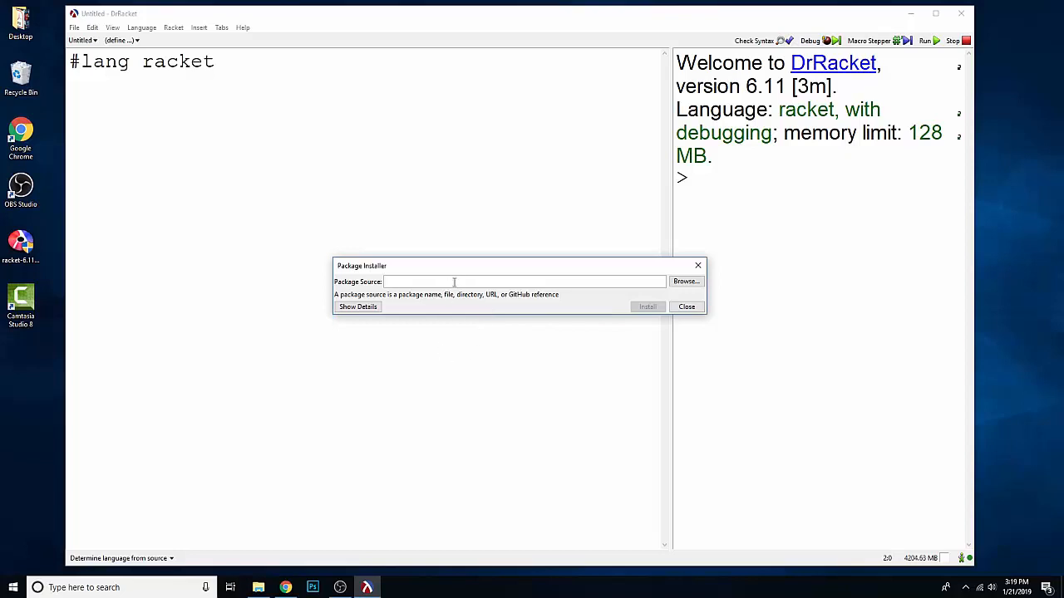
Enter 'ts-game-jam-1' as the package source.
text(ts-game-jam-1)
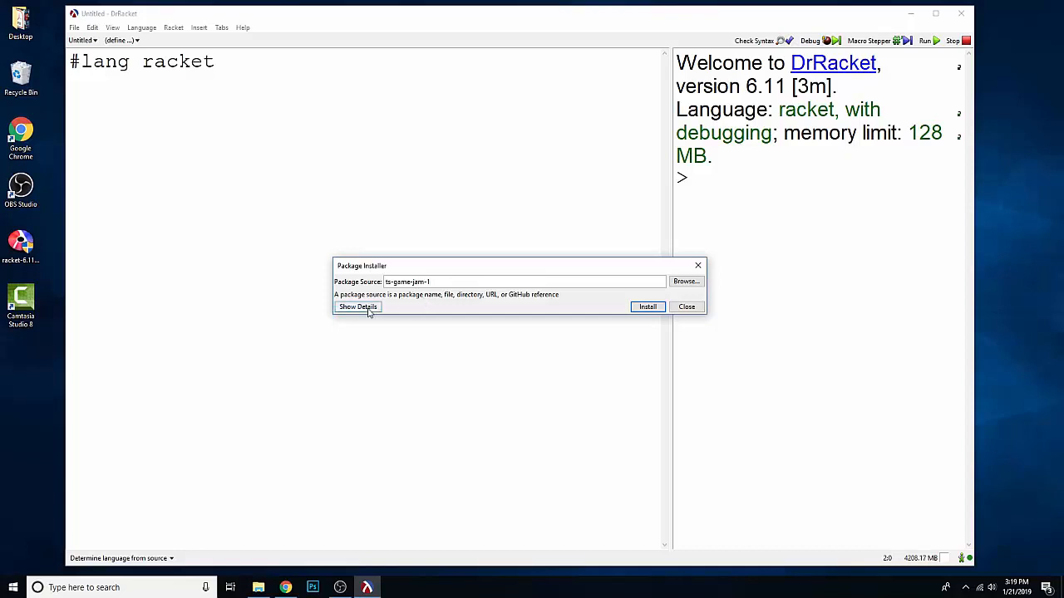
Set Dependencies Mode to 'Auto + Update' and allow updates to replace existing installations.
click(358, 307)
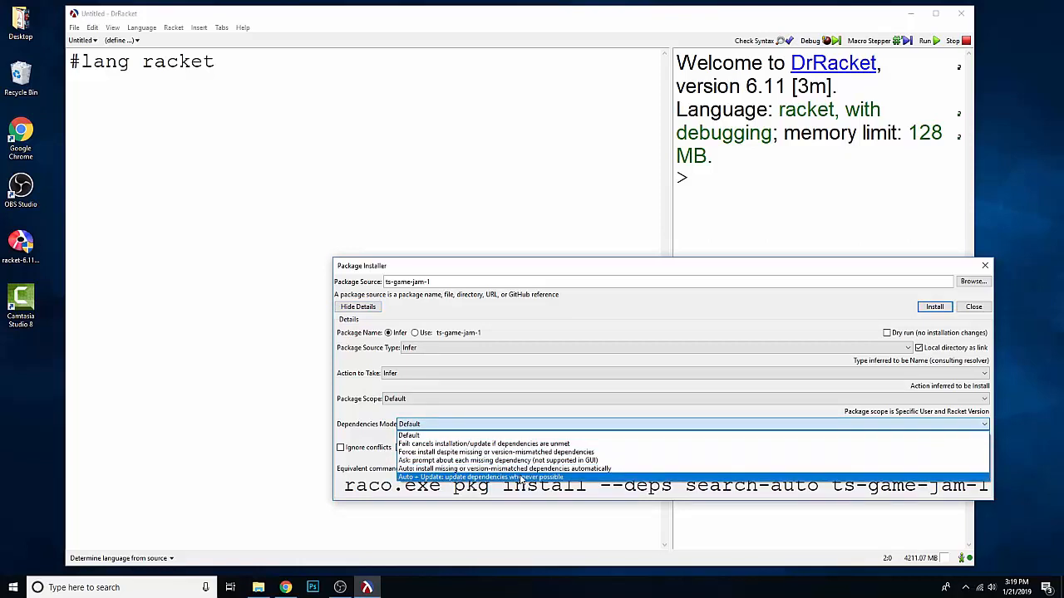
click(480, 477)
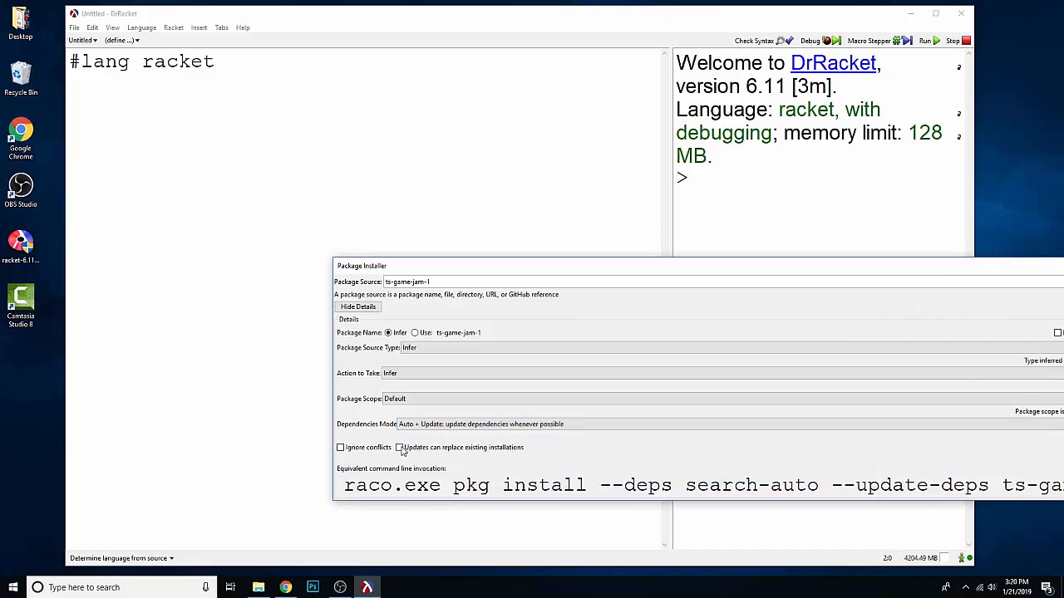
click(398, 448)
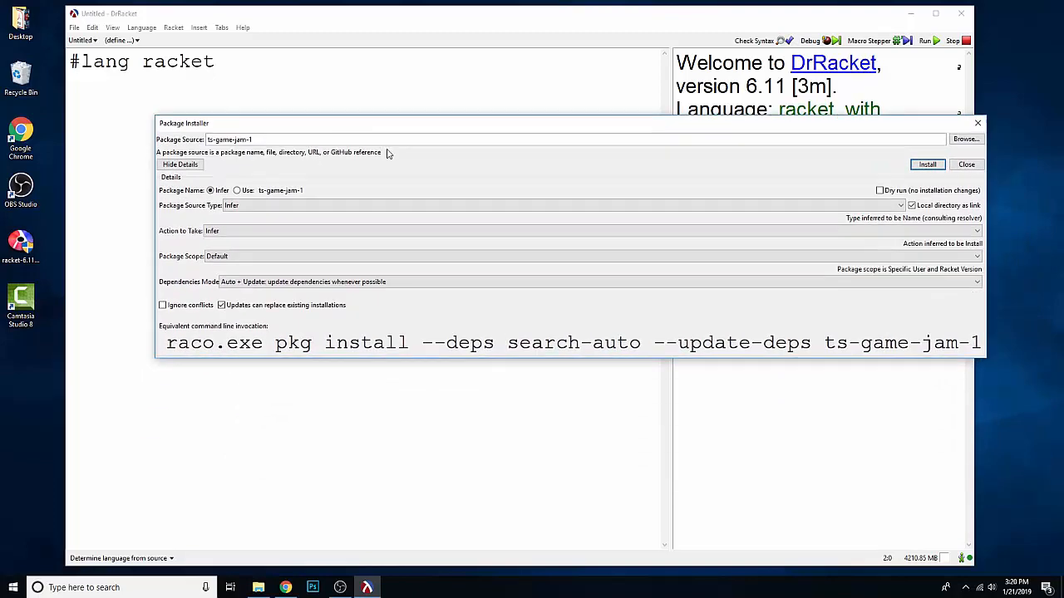
mouse_move(472, 158)
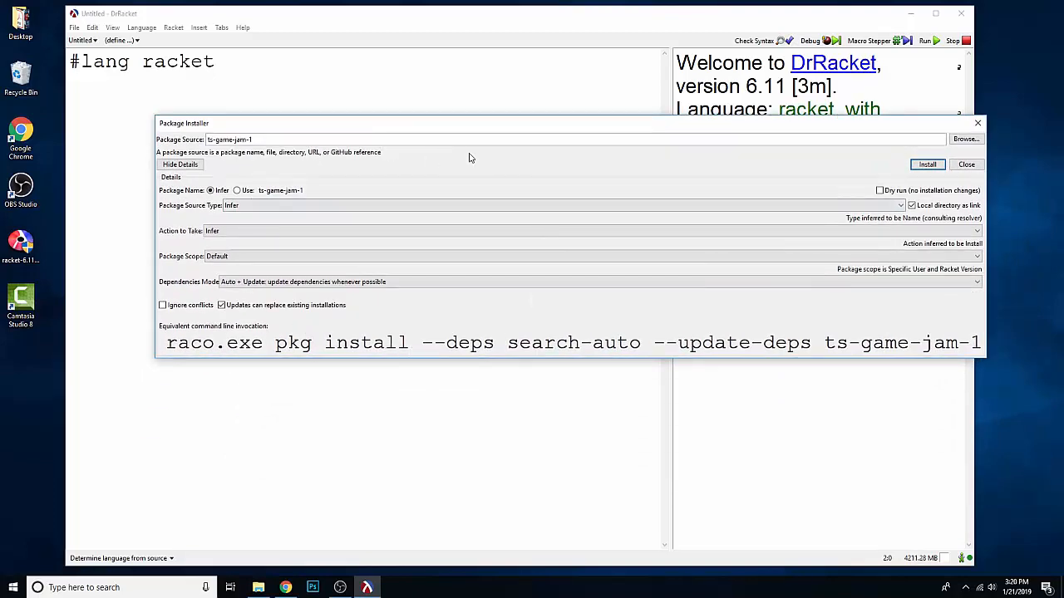
mouse_move(355, 370)
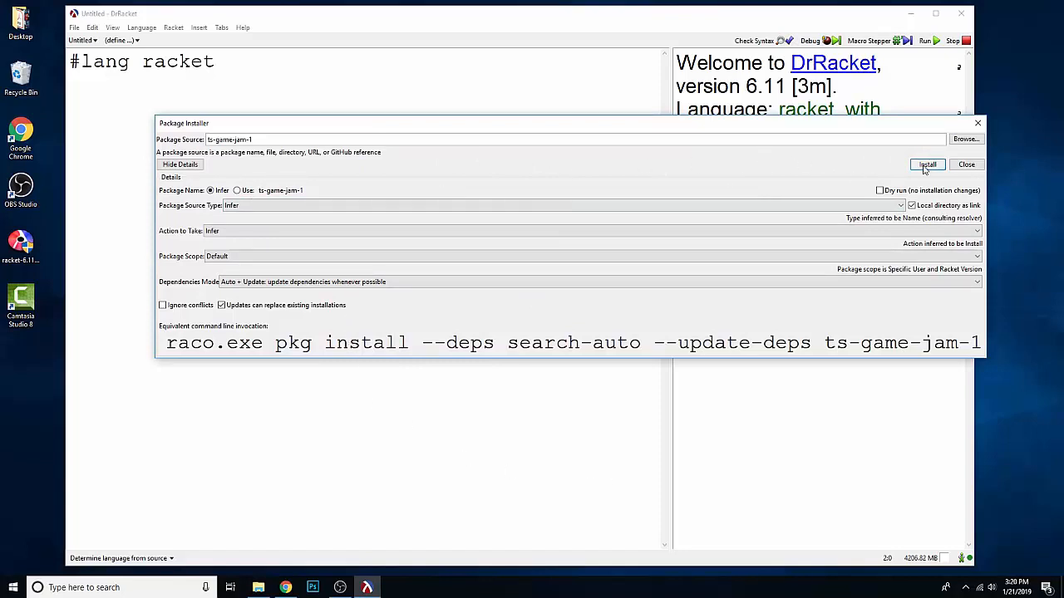
Install ts-game-jam-1 and wait for the log reporting no updates available.
click(926, 164)
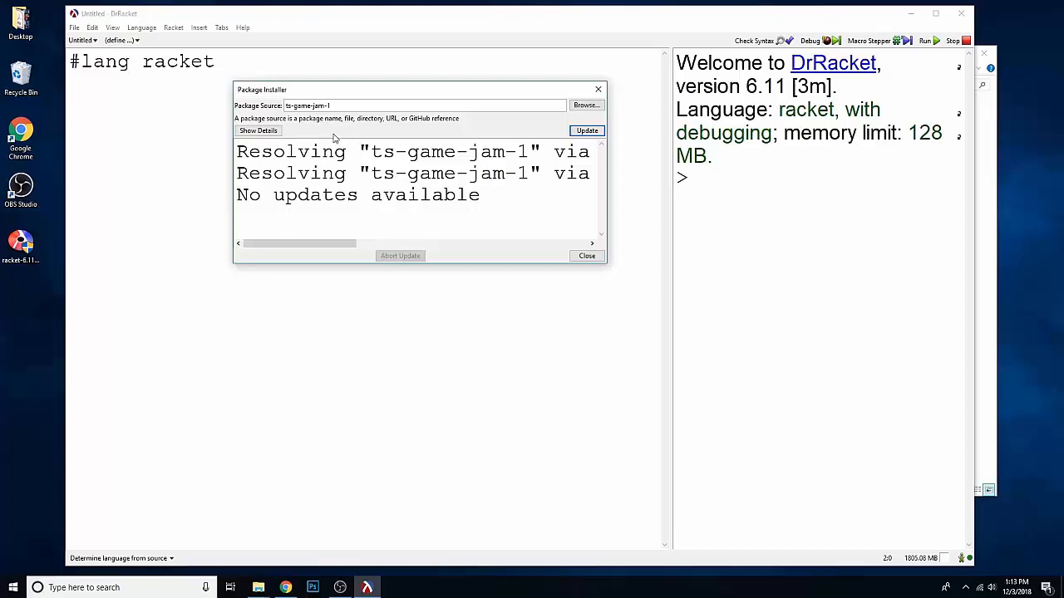
mouse_move(326, 135)
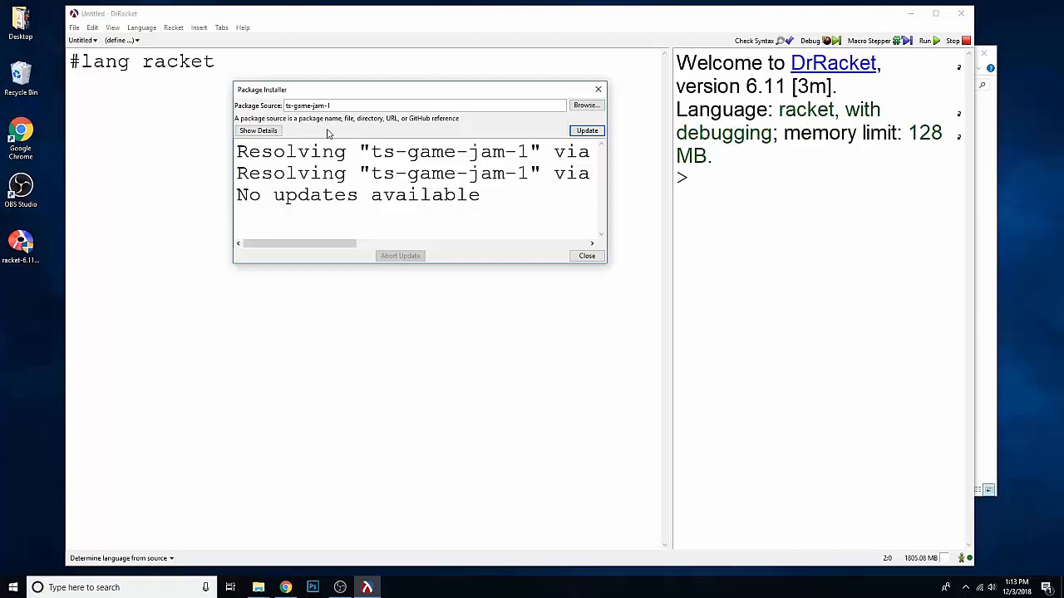